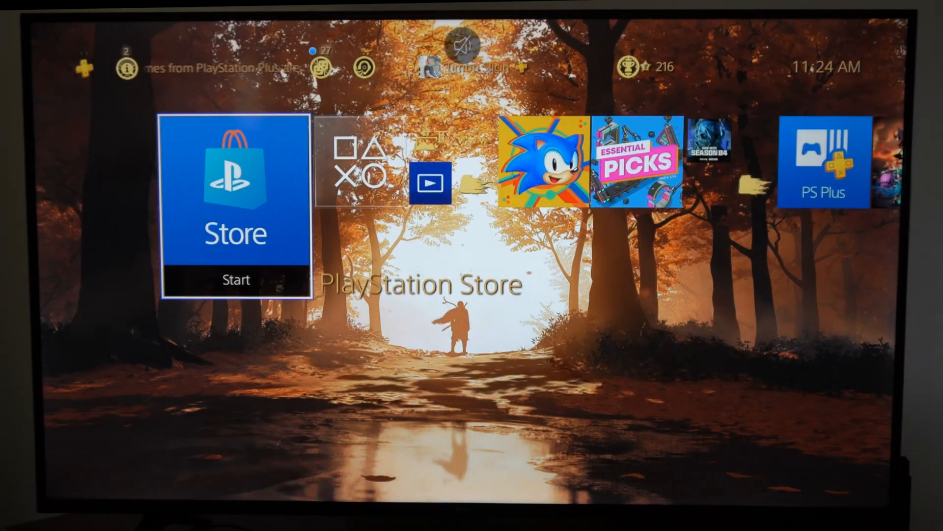
- Launch the PlayStation Store from the Store tile on the PS4 home screen
left_click(235, 193)
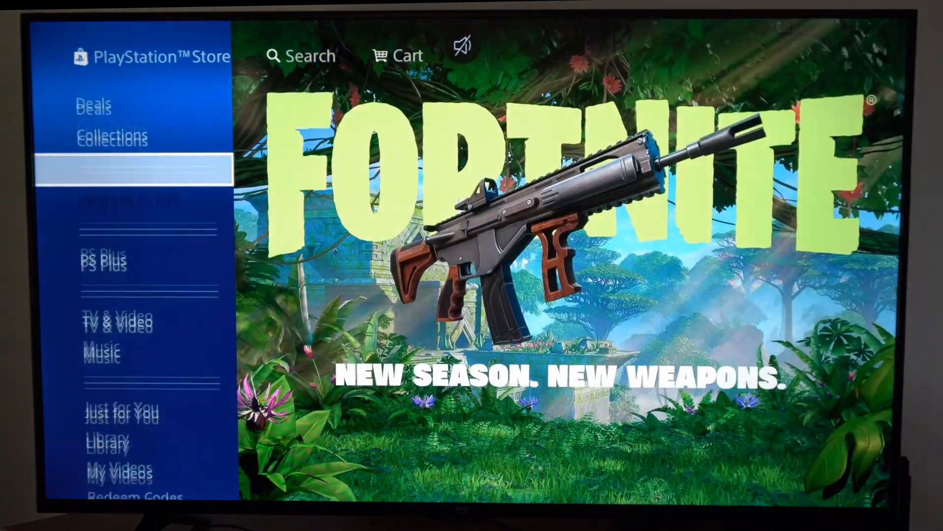
- Go to TV & Video and show the full All Video Apps listing from the Movies & TV row
left_click(115, 319)
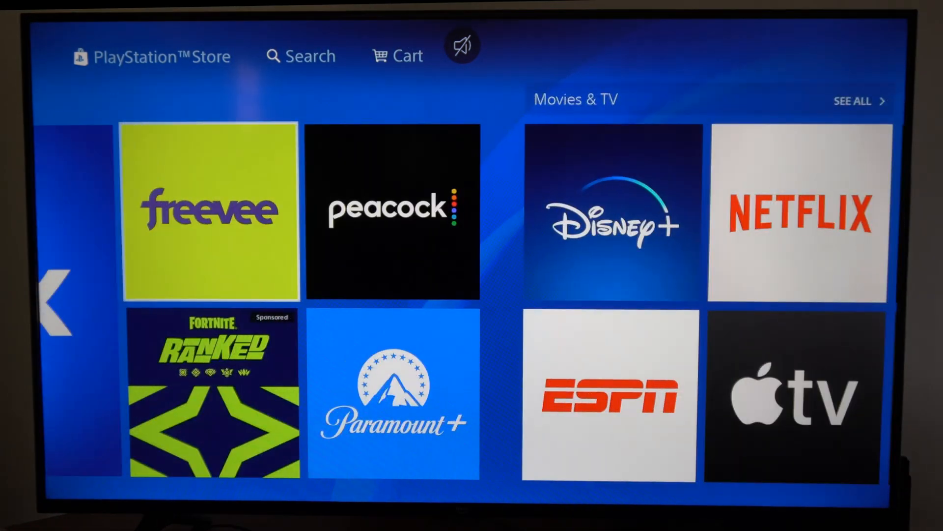
scroll("right", 3)
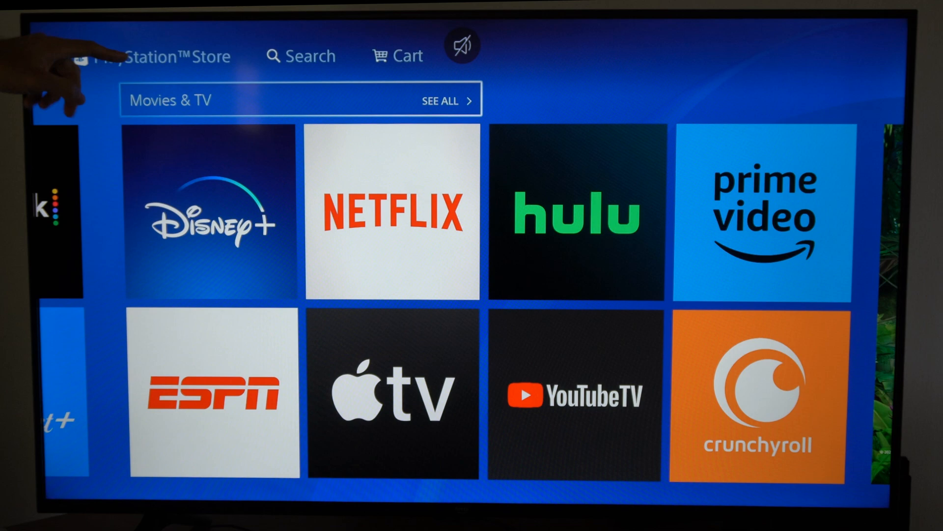
left_click(440, 100)
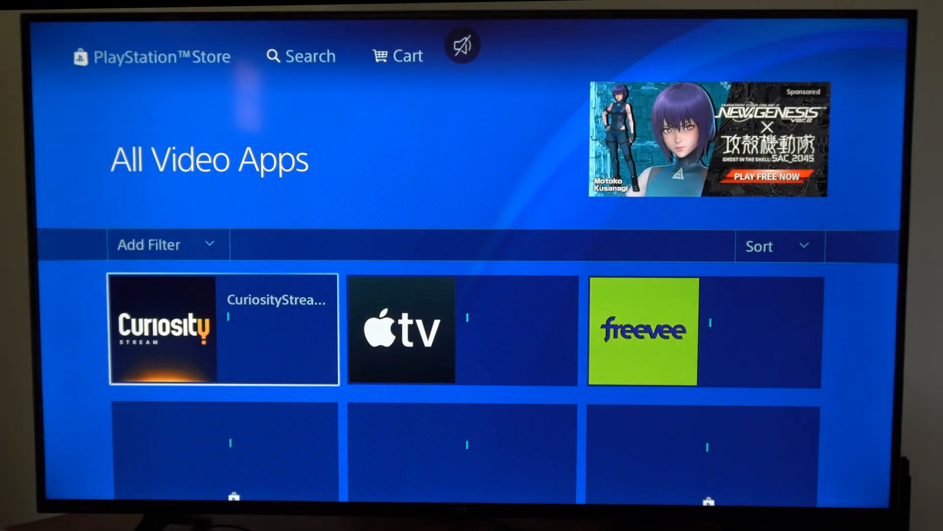
- Locate Twitch in the video apps list and start its download
scroll("down", 3)
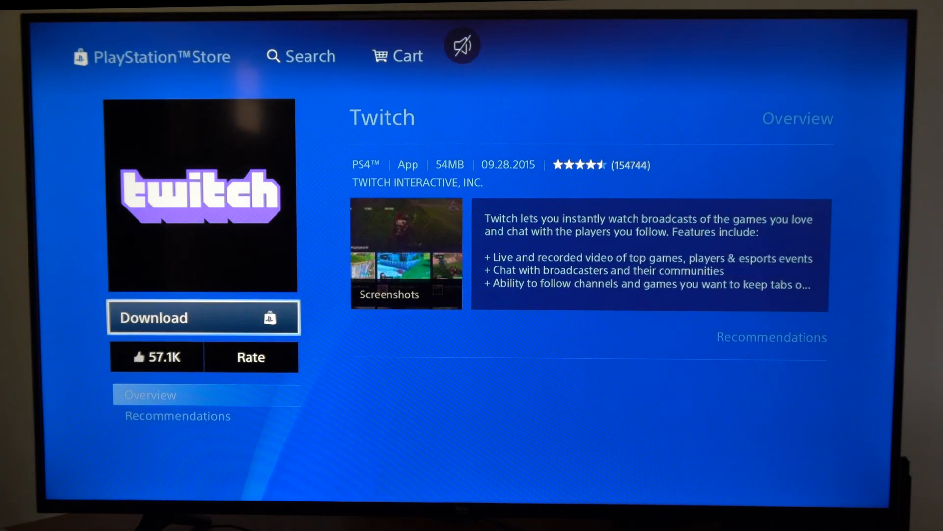
left_click(203, 318)
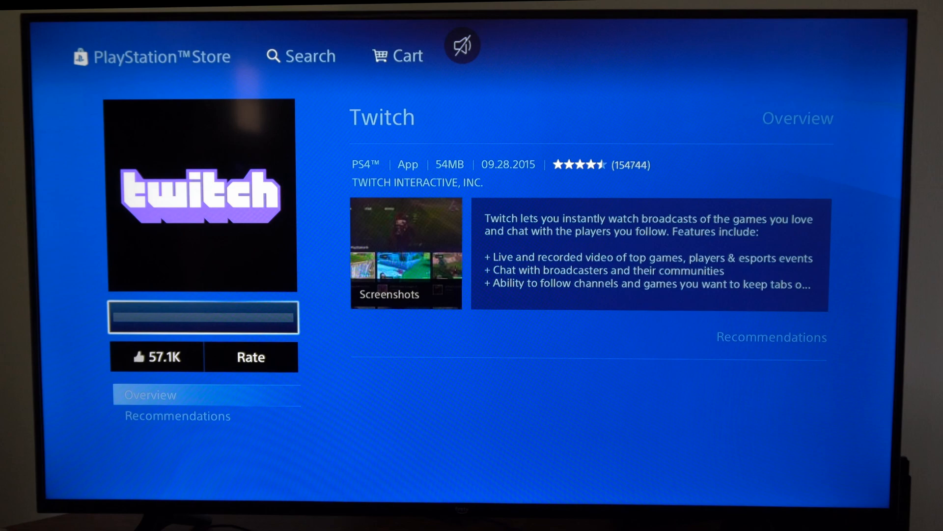